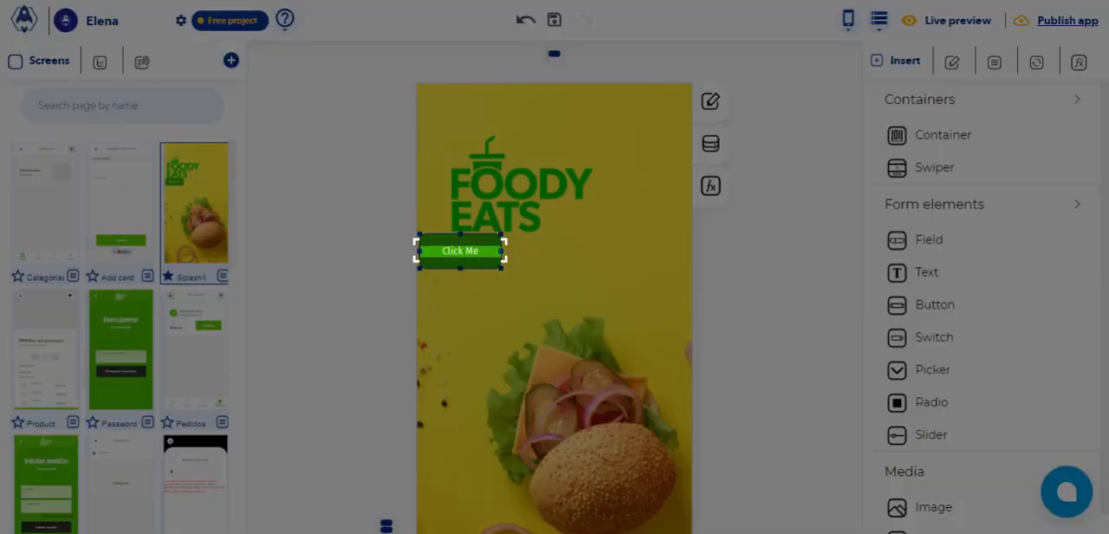
Step: Relabel the splash-screen button from 'Click Me' to 'Iniciar' and show its style settings
type("Inicio")
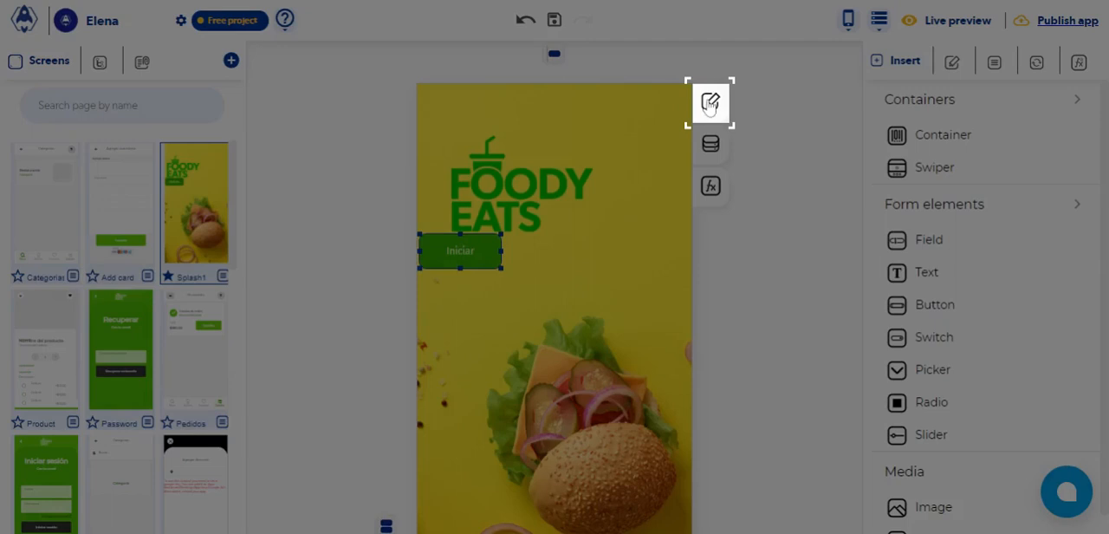
left_click(711, 102)
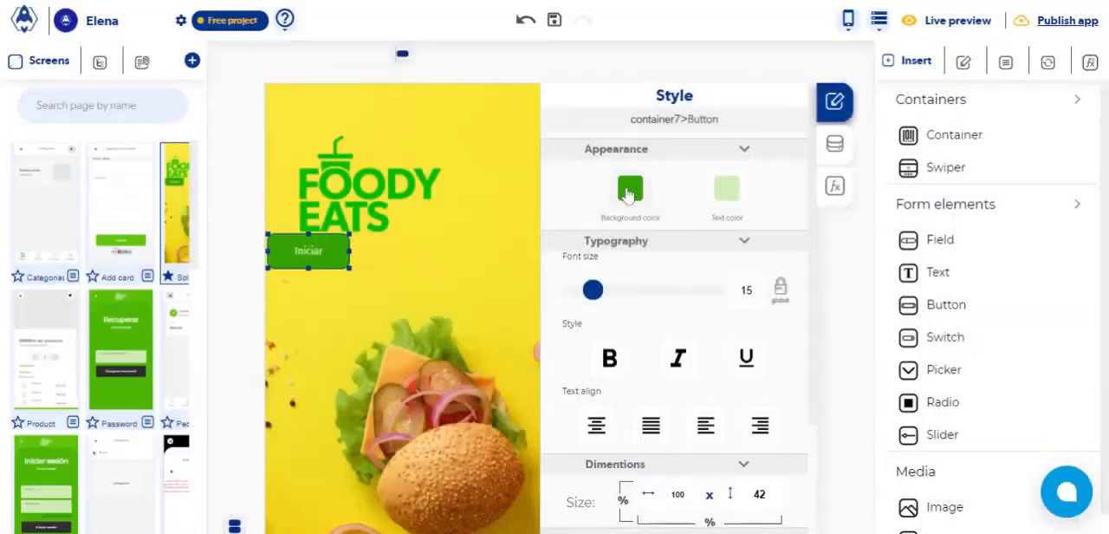
Step: Make the label text light green and raise its font size from 15 to 31
left_click(630, 191)
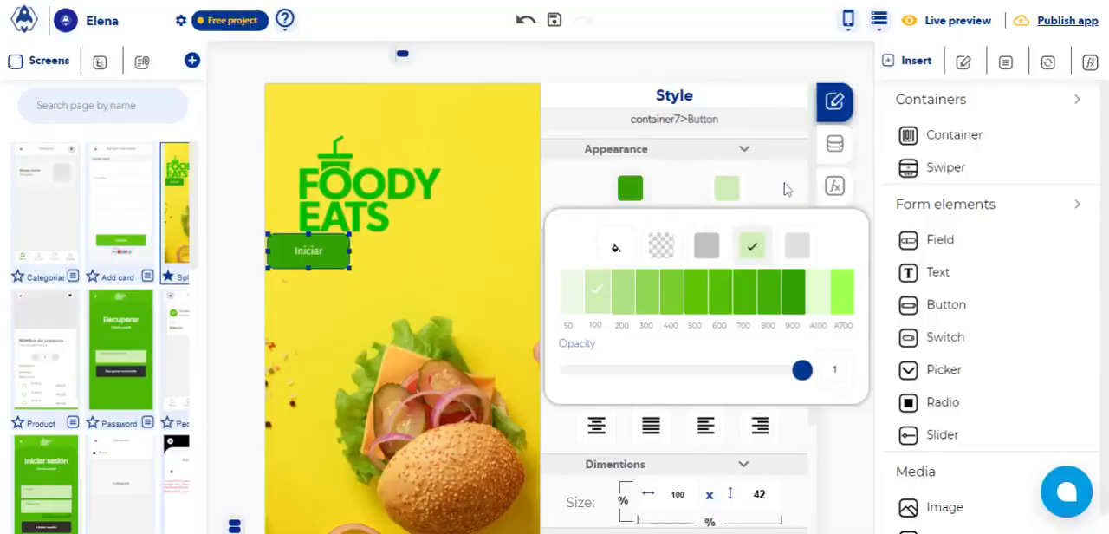
left_click(783, 188)
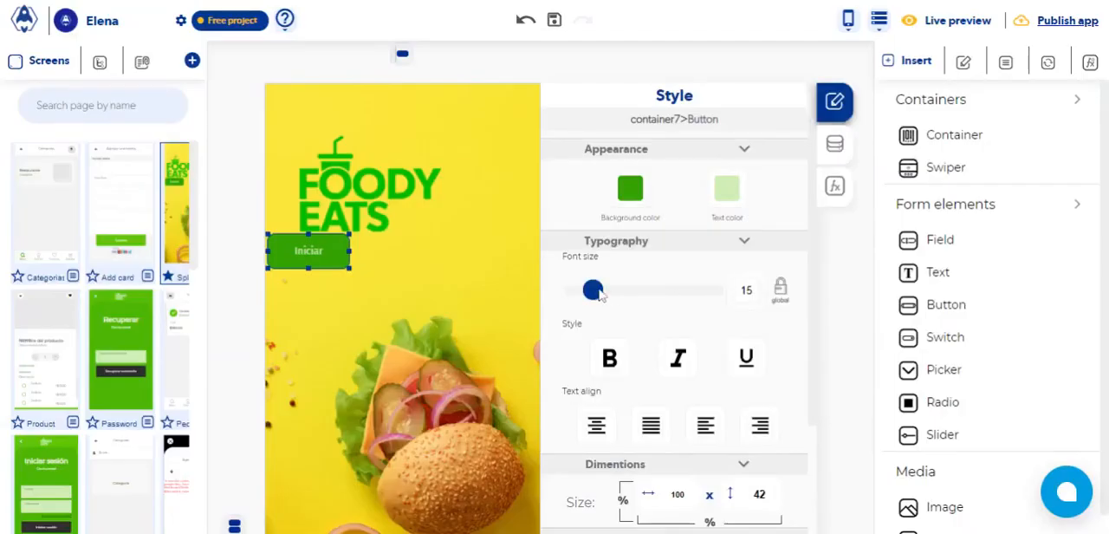
left_click(593, 289)
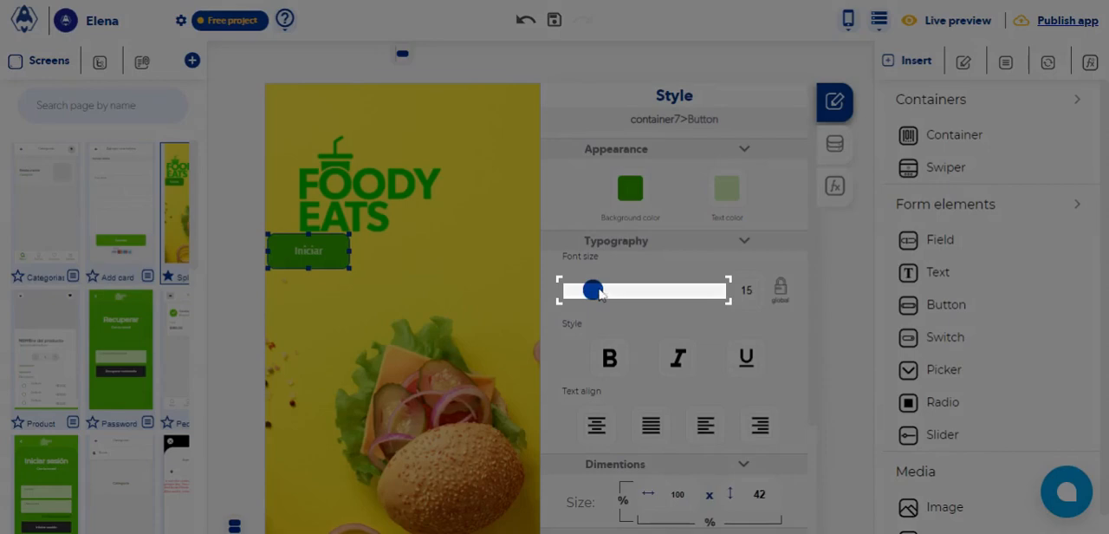
left_click_drag(593, 289, 628, 290)
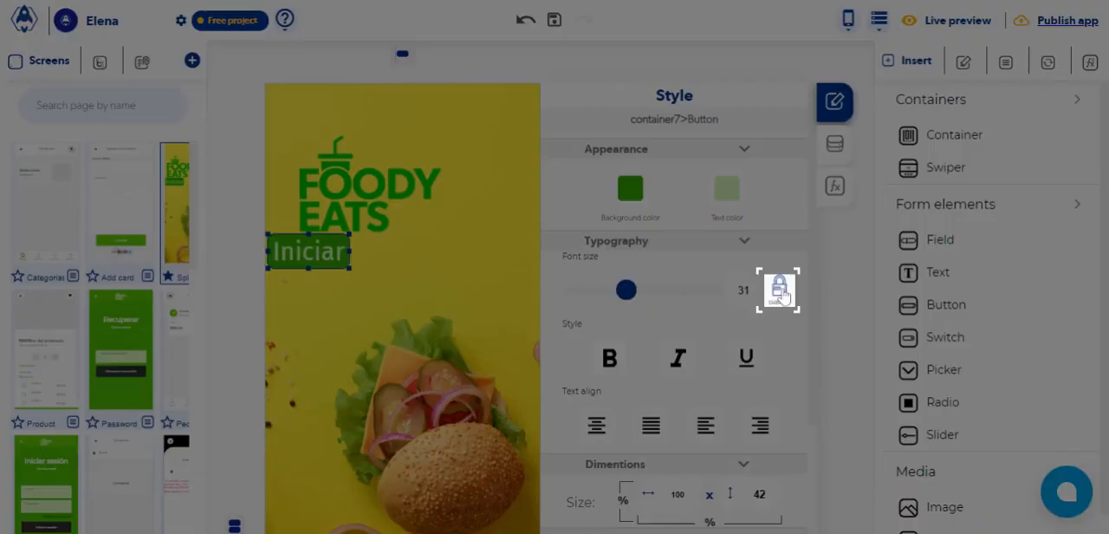
scroll("down", 3)
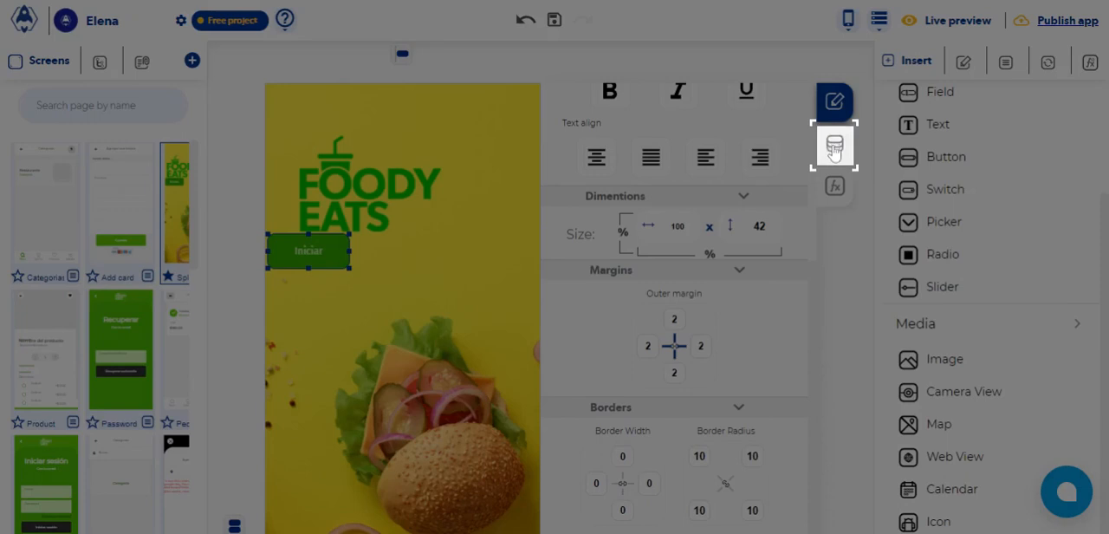
Step: In the data settings, enable internationalization for the label, keeping the default locale
left_click(834, 144)
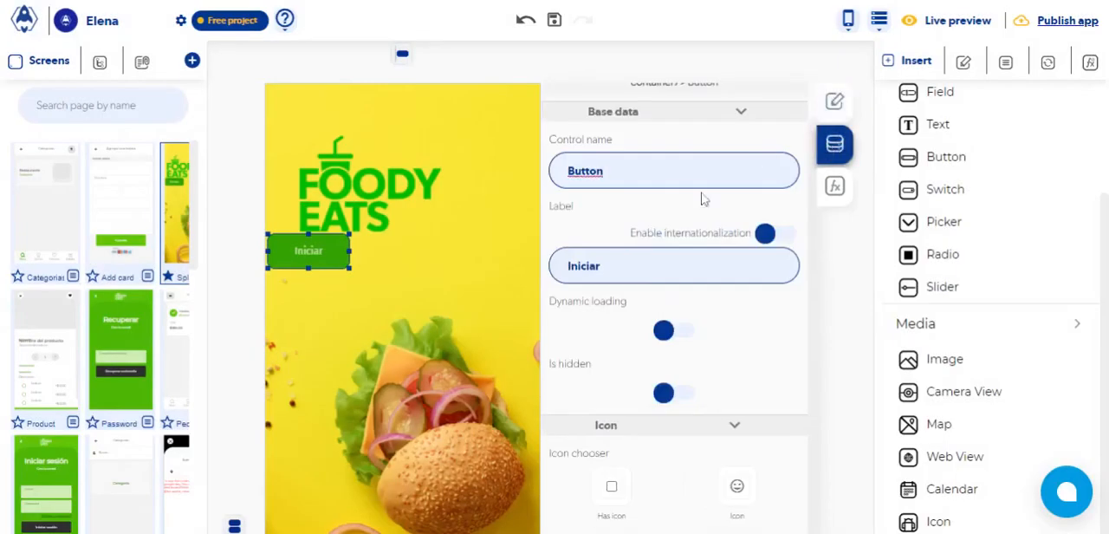
mouse_move(783, 239)
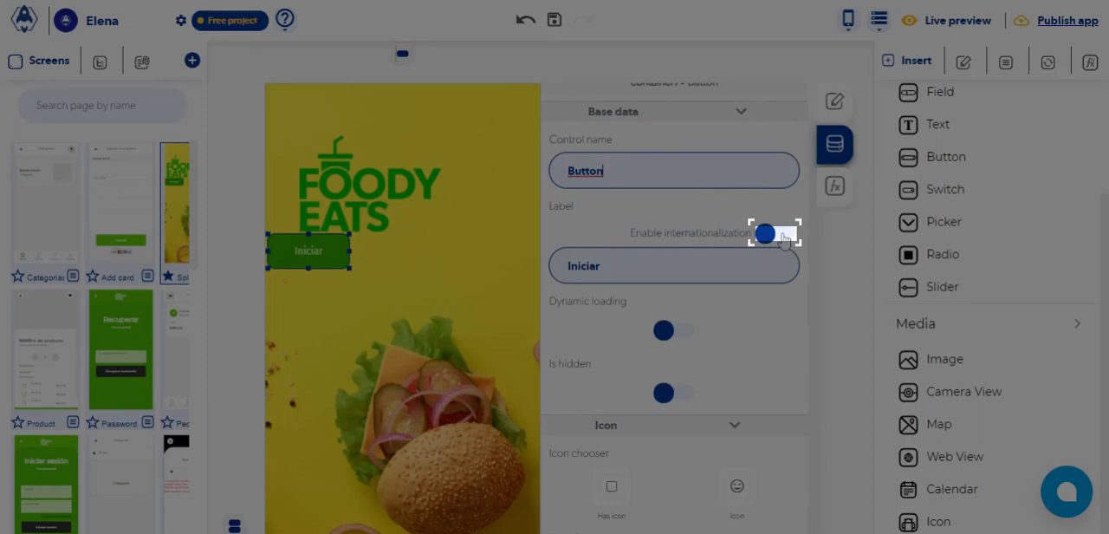
left_click(766, 232)
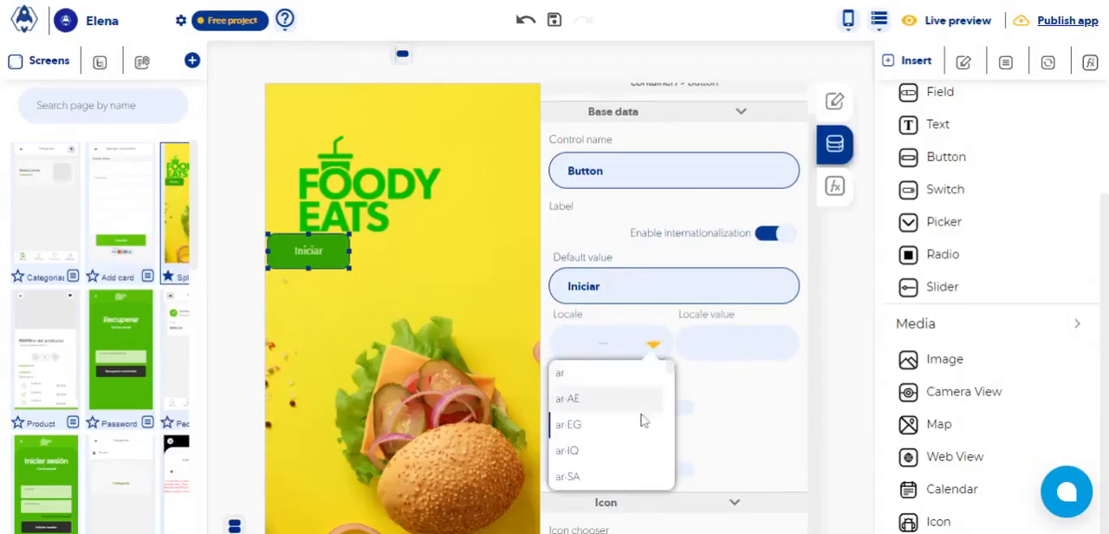
left_click(610, 343)
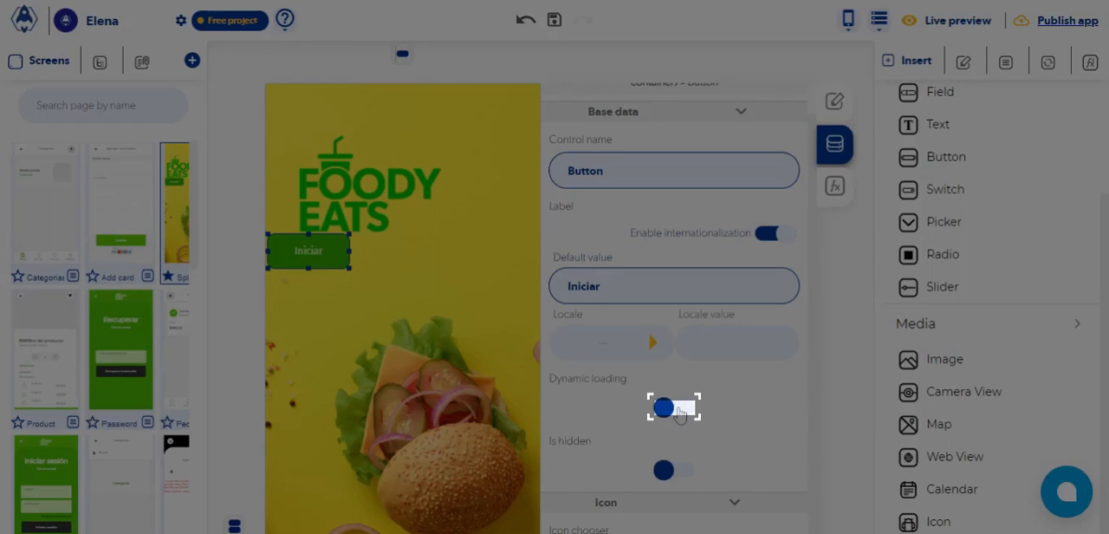
Step: Toggle dynamic loading on and off, then toggle whether the button is hidden
left_click(664, 408)
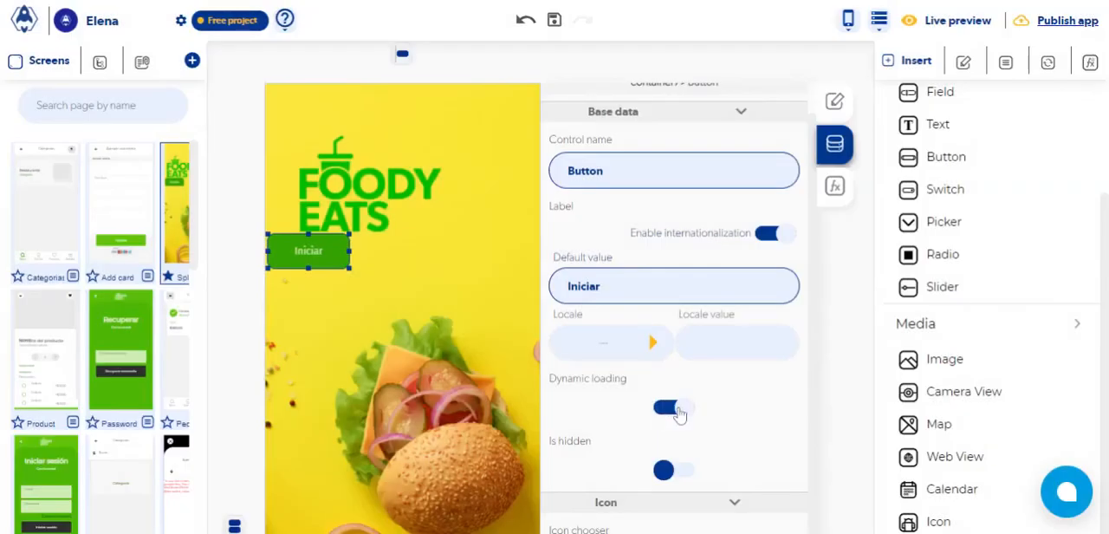
left_click(664, 468)
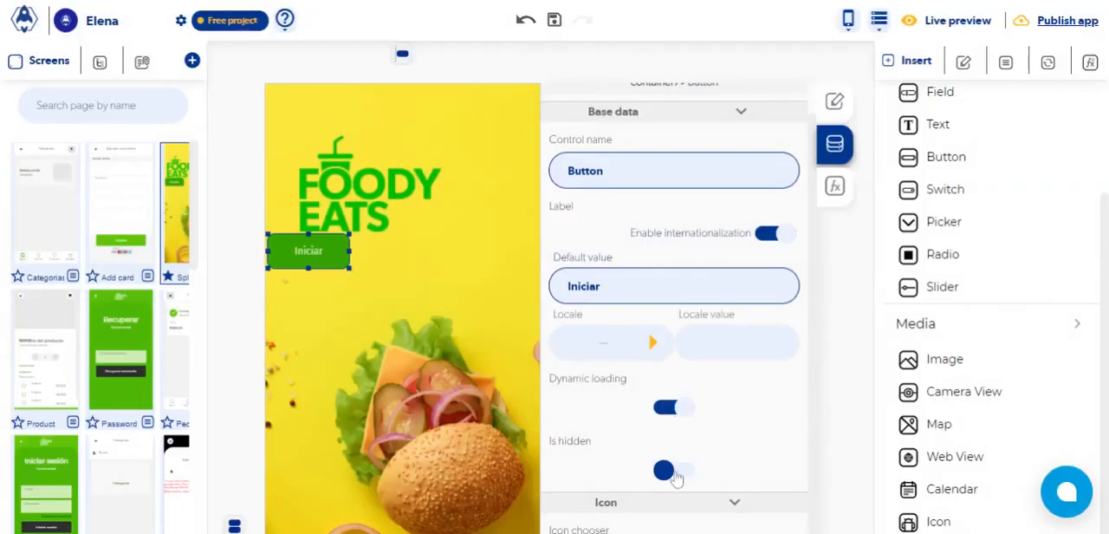
left_click(665, 470)
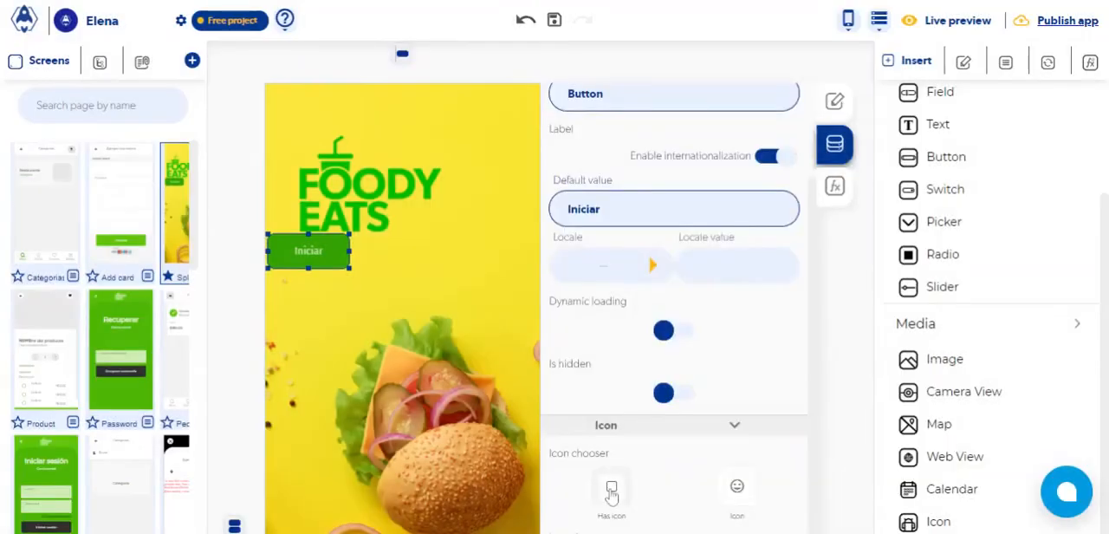
Step: Browse the Icon Gallery without choosing one, then show the button's Functions panel
left_click(610, 489)
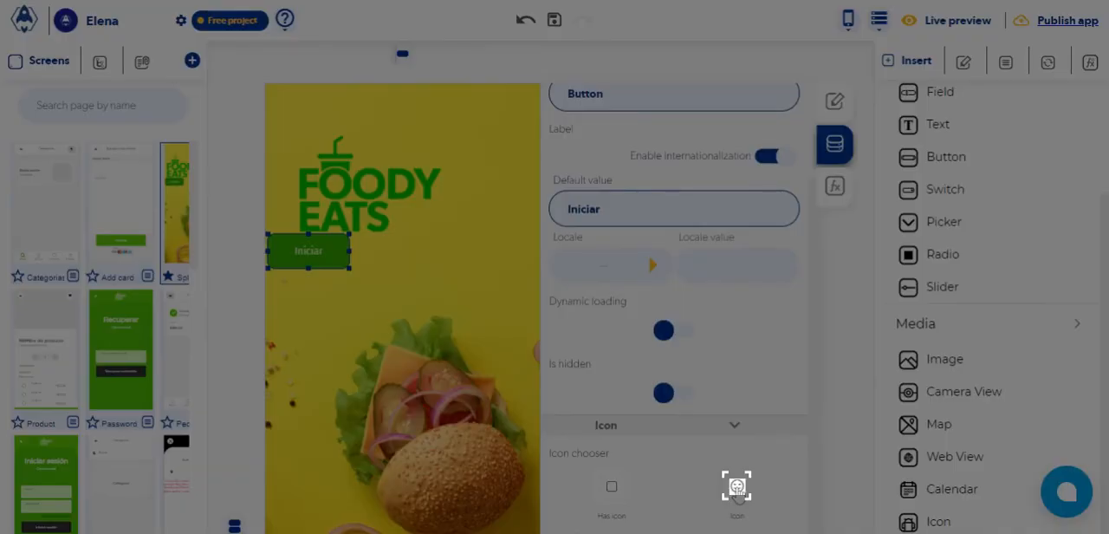
left_click(736, 485)
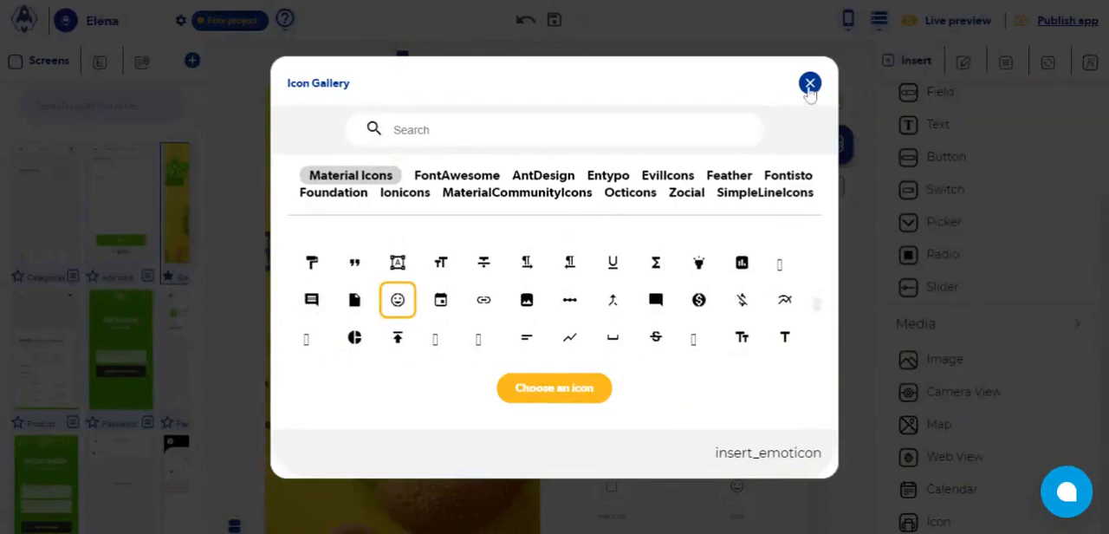
left_click(809, 83)
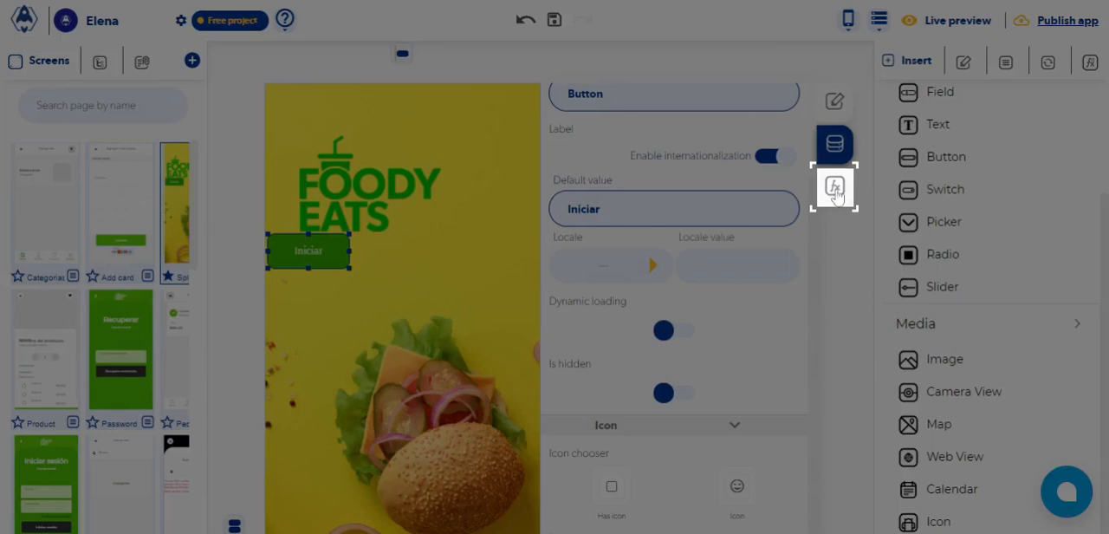
left_click(836, 187)
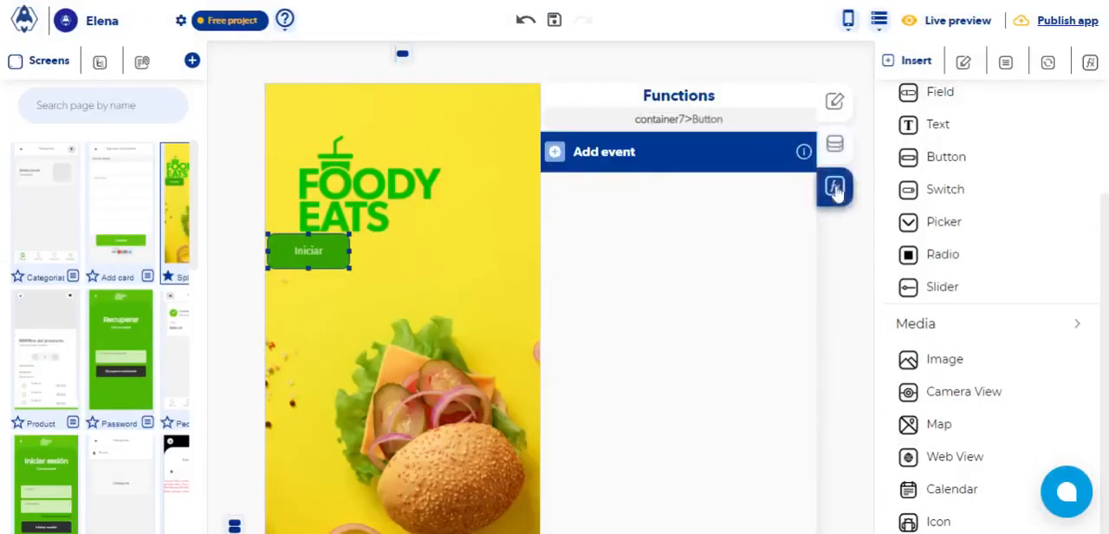